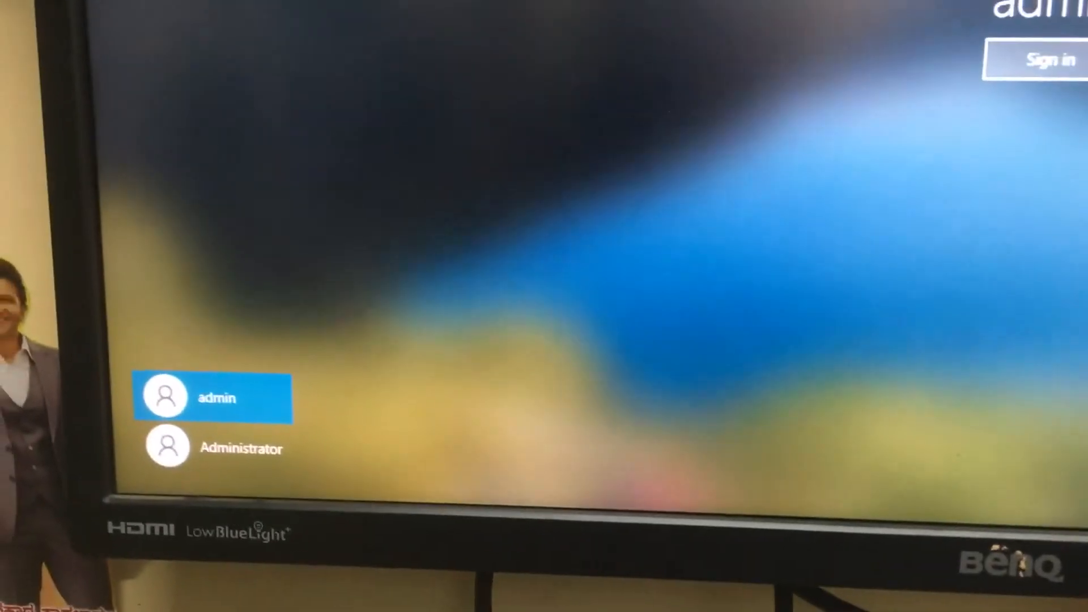
- Sign in to the admin account after briefly selecting the Administrator account
{"action": "left_click", "coordinate": [216, 397]}
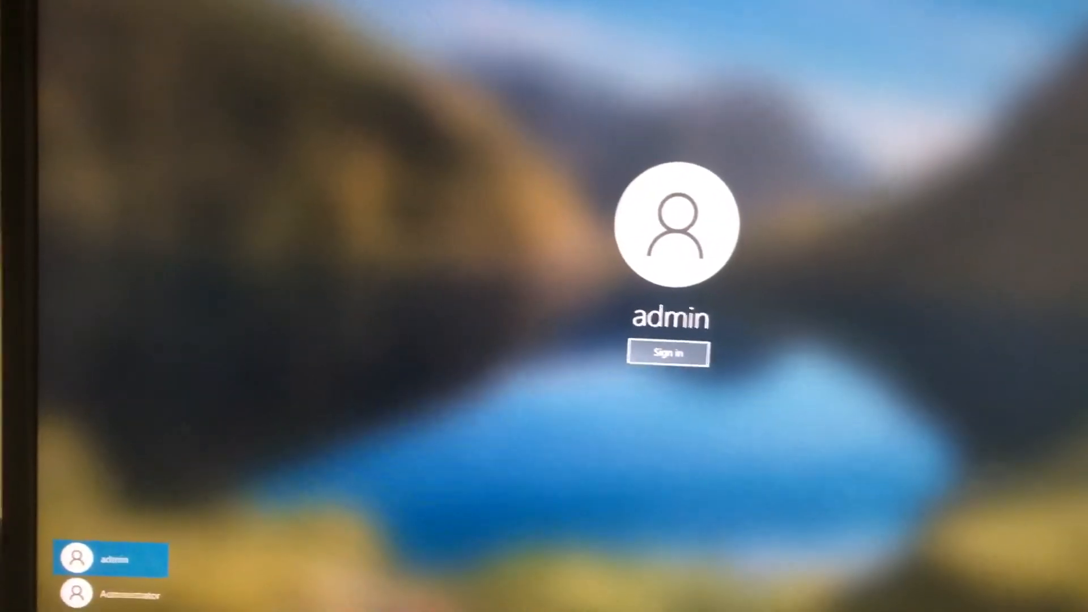
{"action": "left_click", "coordinate": [111, 594]}
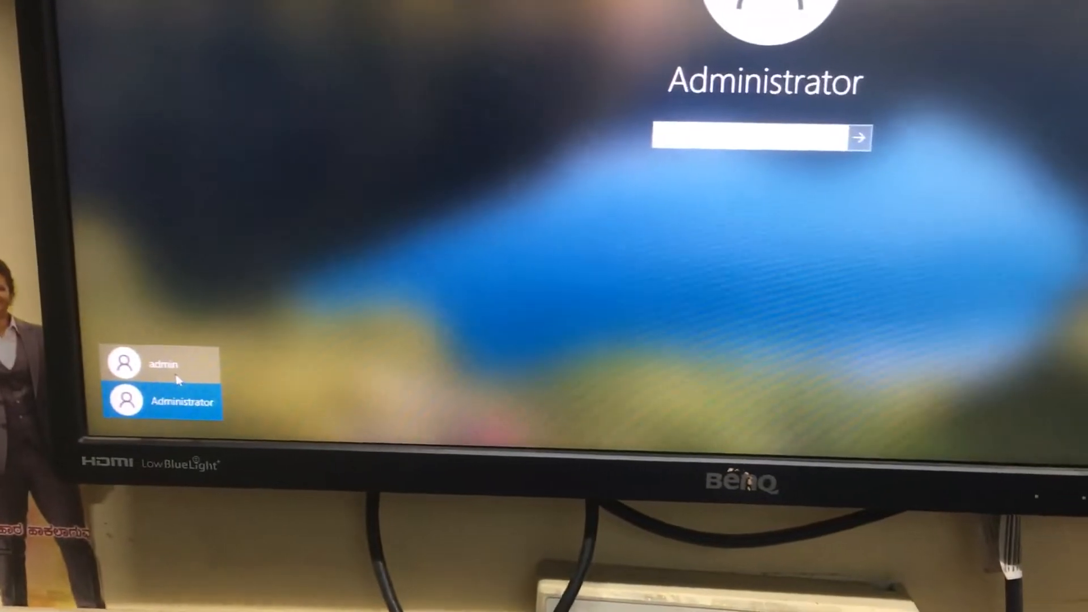
{"action": "left_click", "coordinate": [163, 364]}
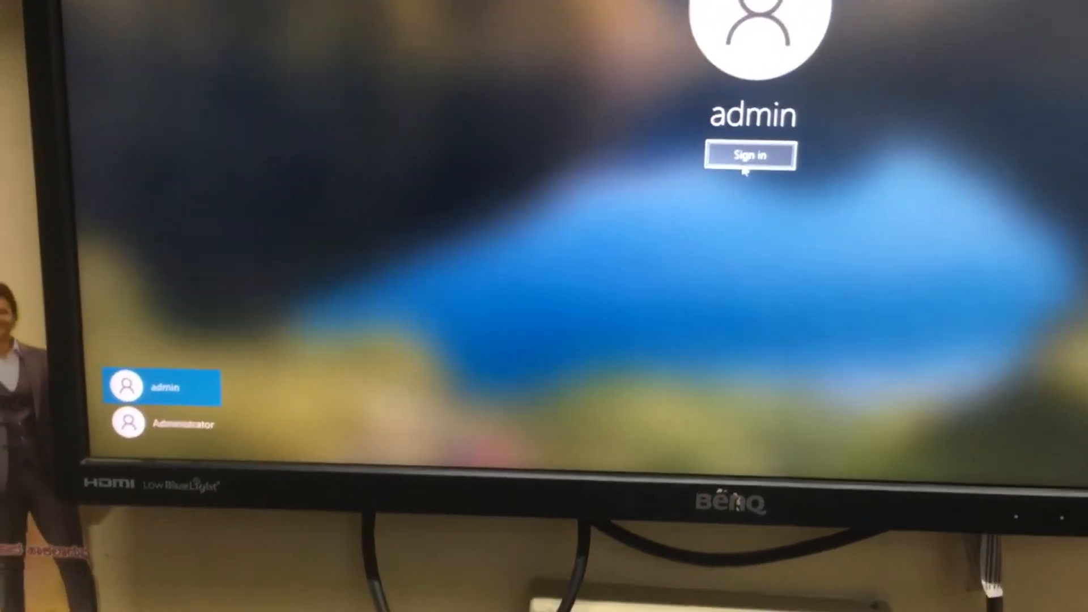
{"action": "left_click", "coordinate": [750, 154]}
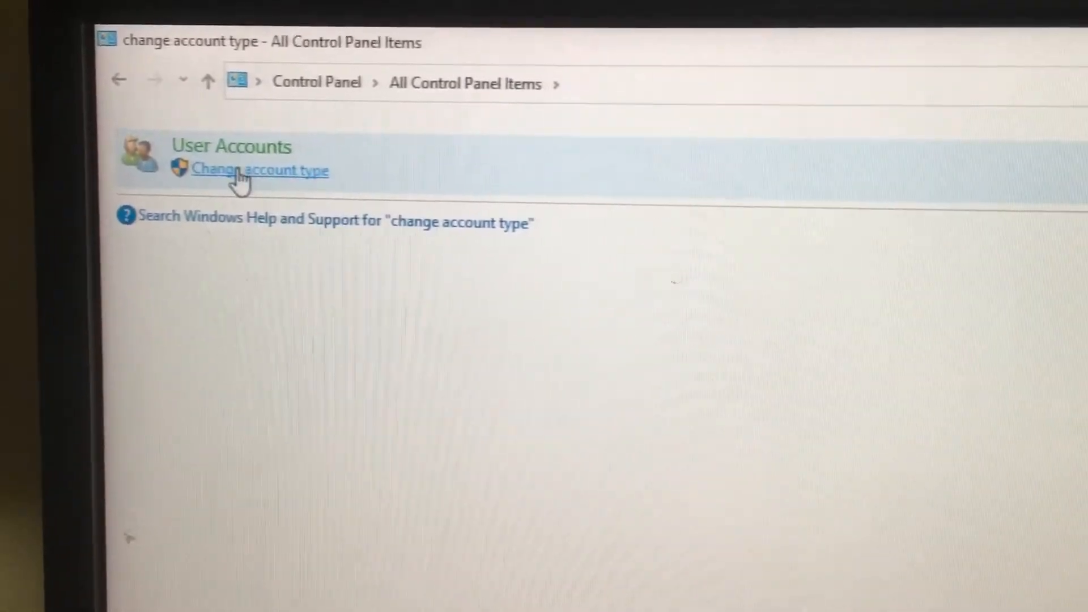
- Open Change account type and start changing the Administrator's password
{"action": "left_click", "coordinate": [259, 170]}
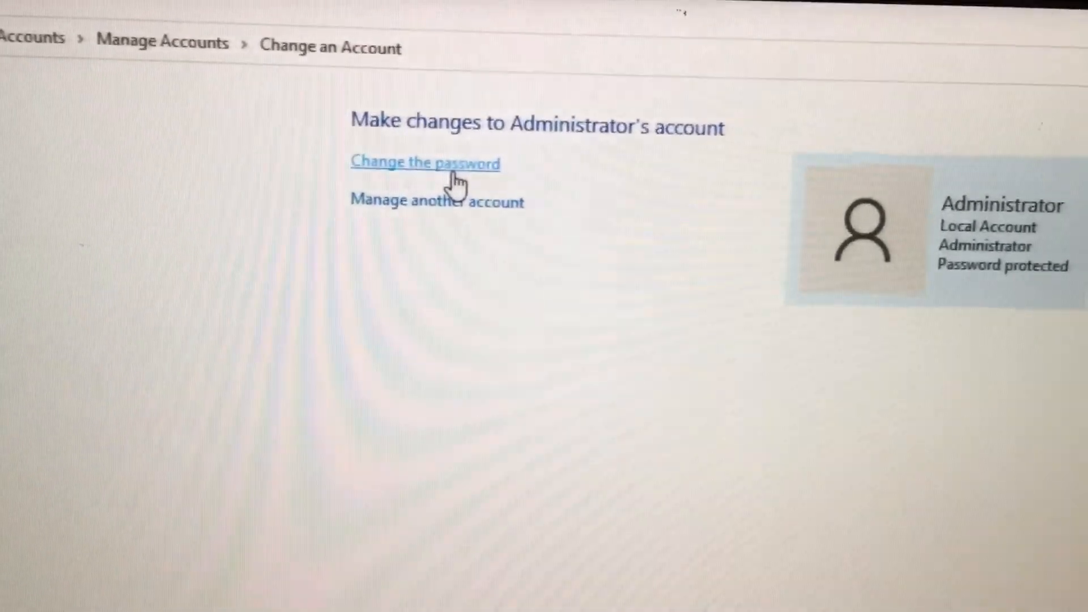
{"action": "left_click", "coordinate": [424, 163]}
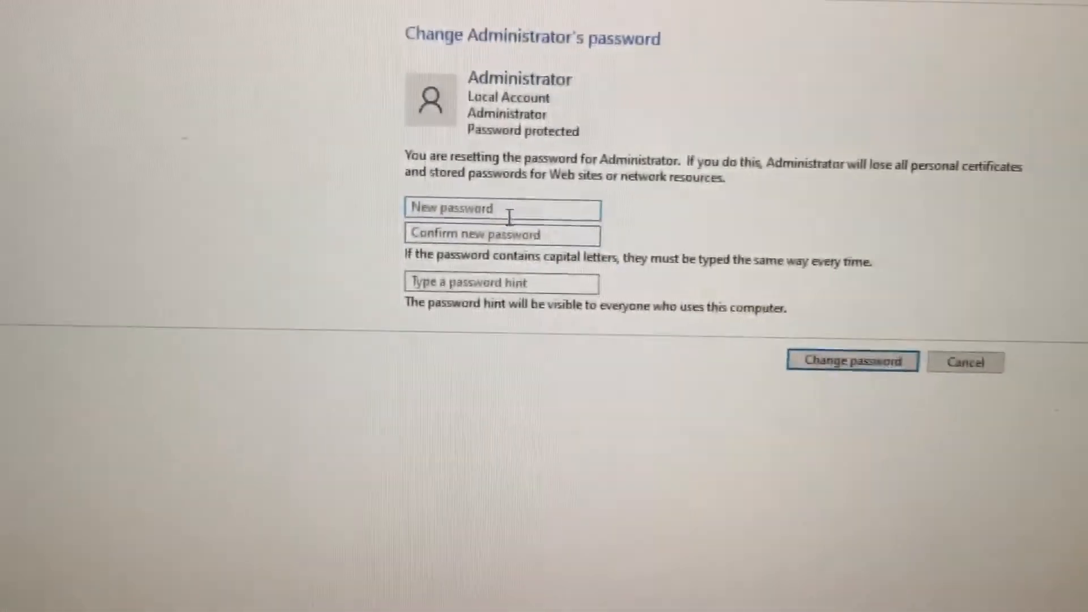
{"action": "type", "text": "•"}
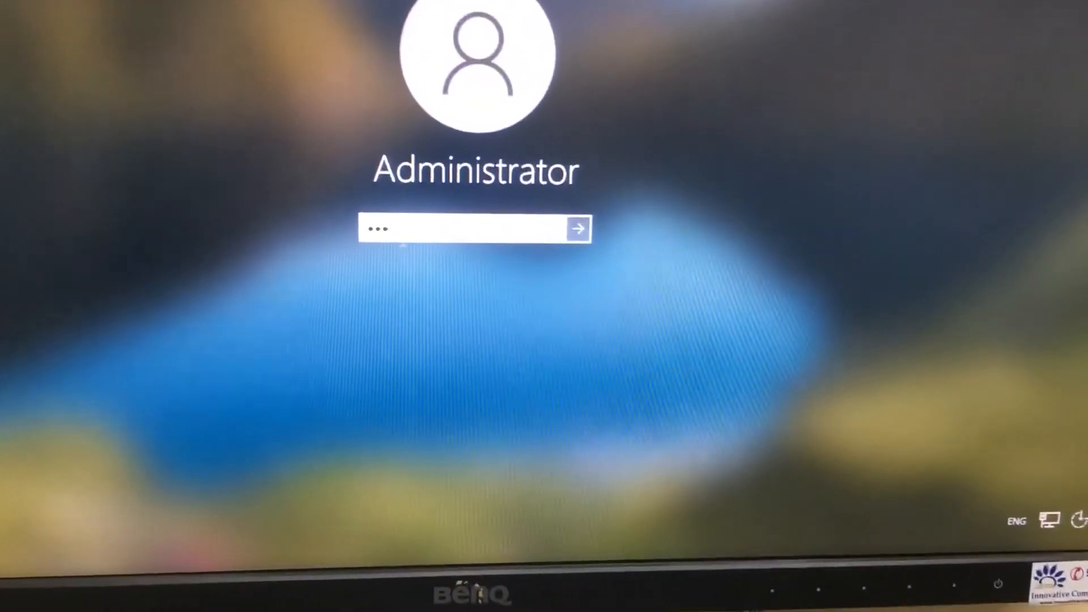
- Submit the new Administrator password on the lock screen to reach the desktop
{"action": "left_click", "coordinate": [578, 229]}
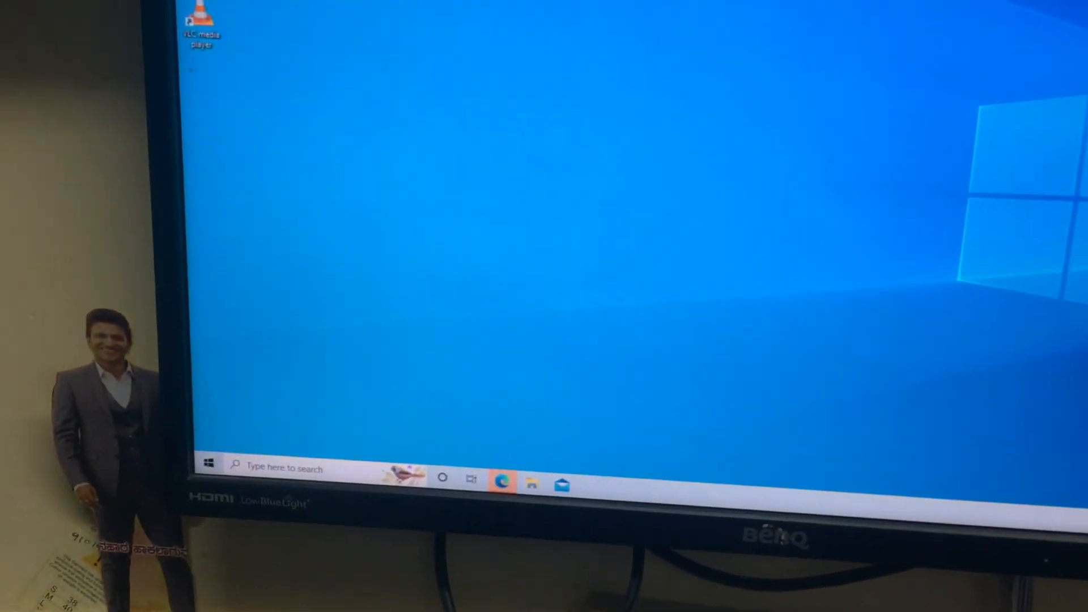